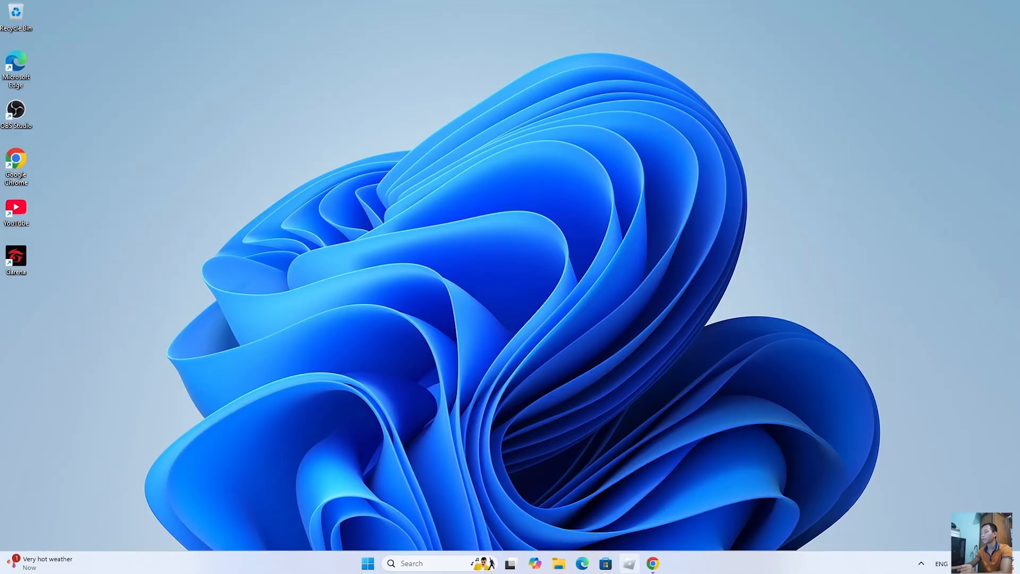
pyautogui.moveTo(653, 563)
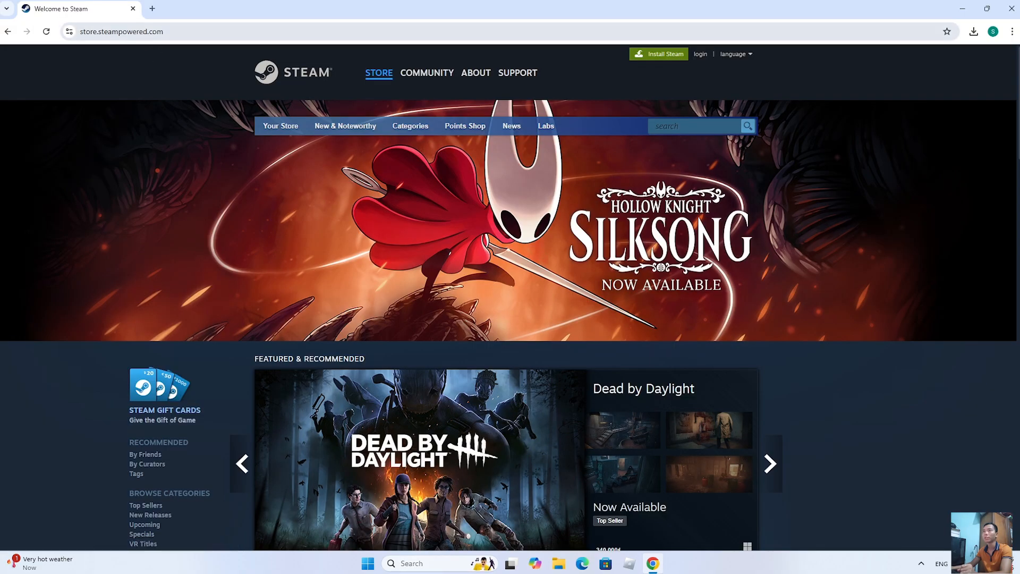
pyautogui.moveTo(179, 93)
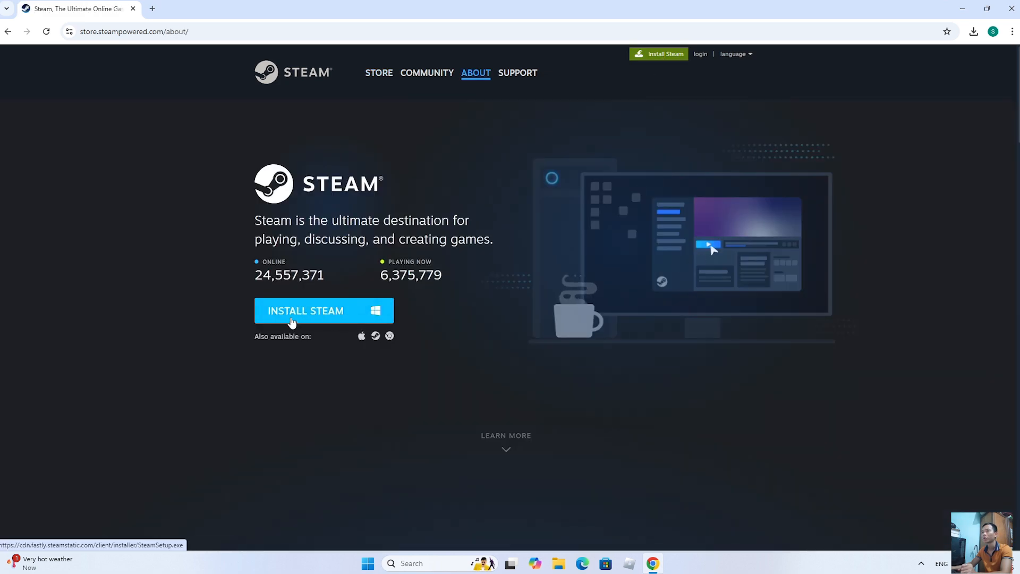
# Download the Steam installer from the website and launch SteamSetup.exe
pyautogui.click(293, 310)
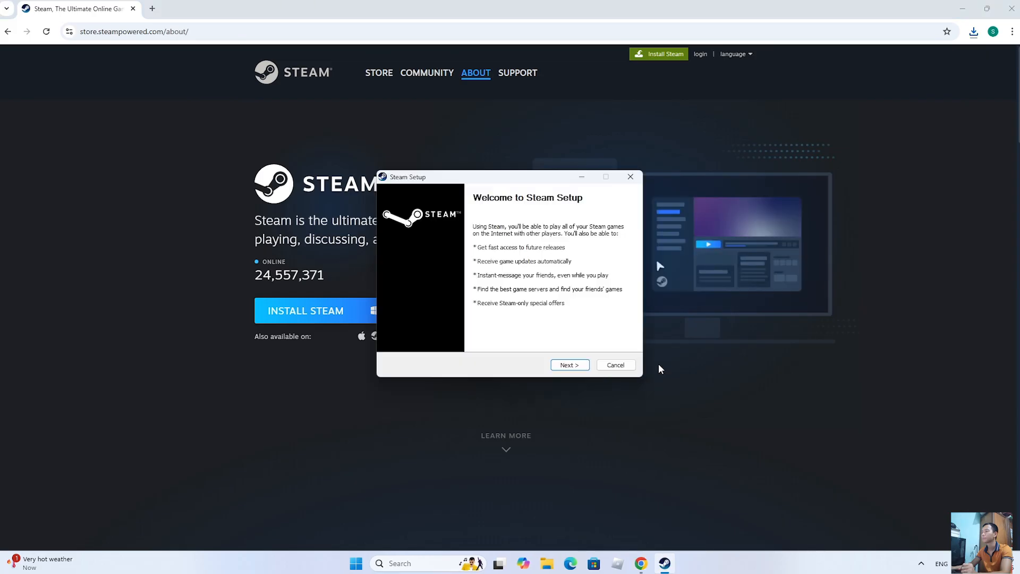
# Install Steam in English to the default folder and run it when setup finishes
pyautogui.click(570, 365)
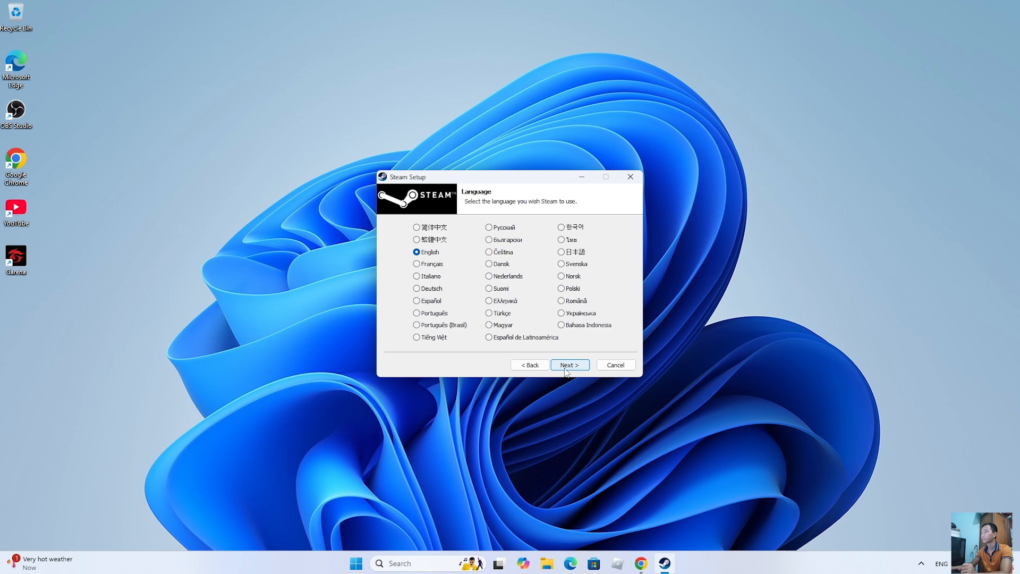
pyautogui.click(568, 364)
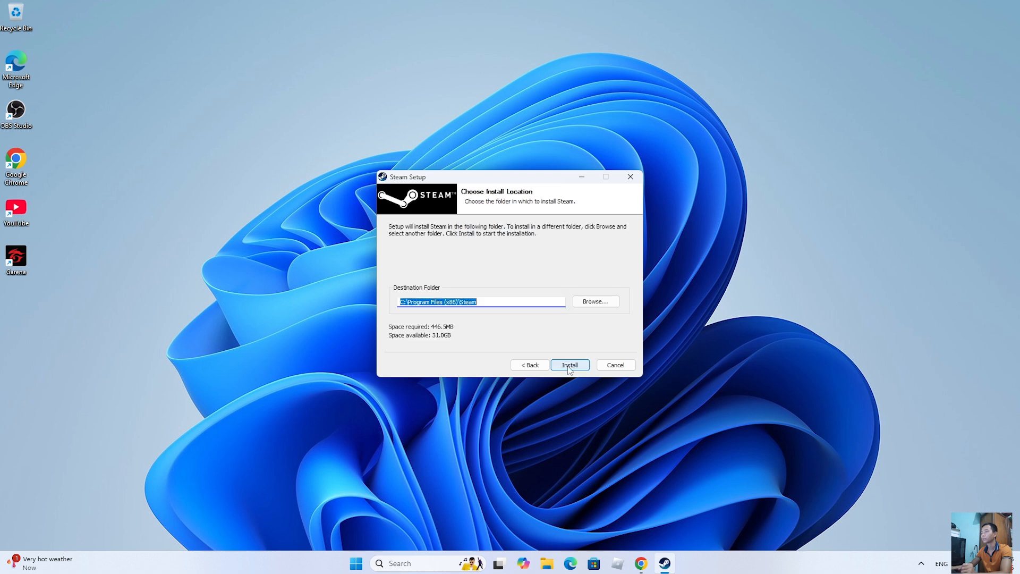
pyautogui.click(568, 365)
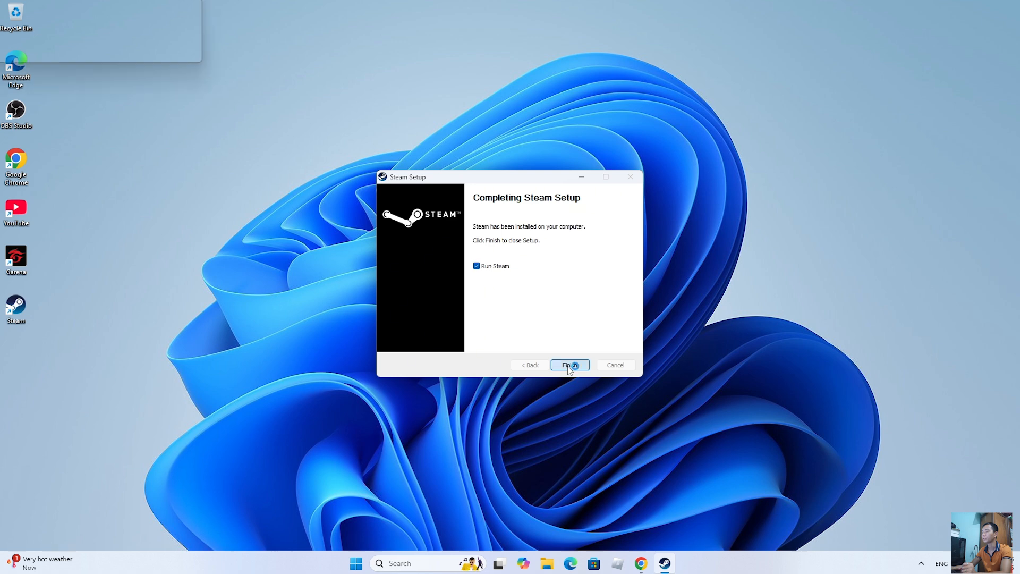
pyautogui.click(569, 364)
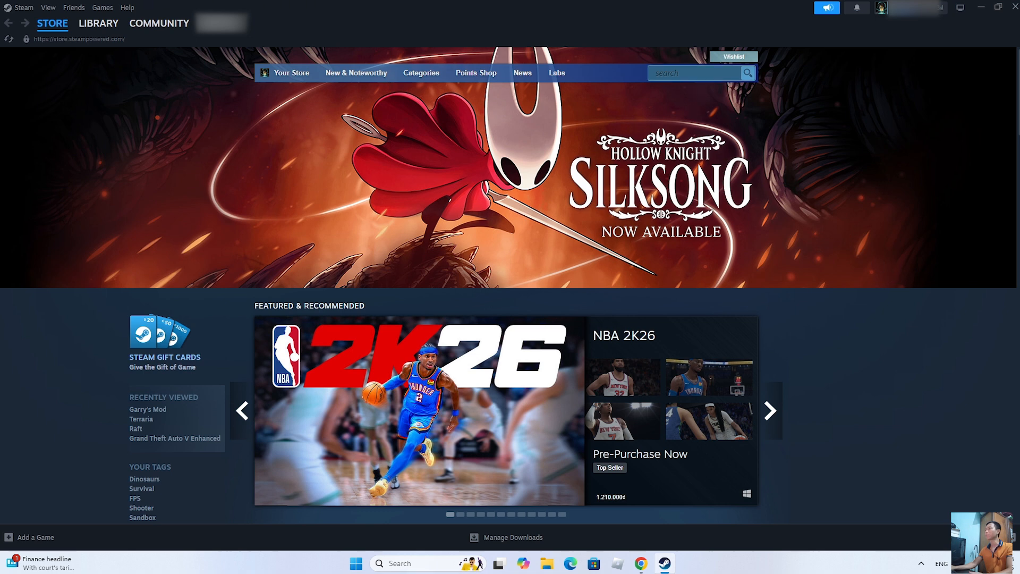
# Search the store for 'f1 24' and open the F1® 24 store page
pyautogui.write('f1 24')
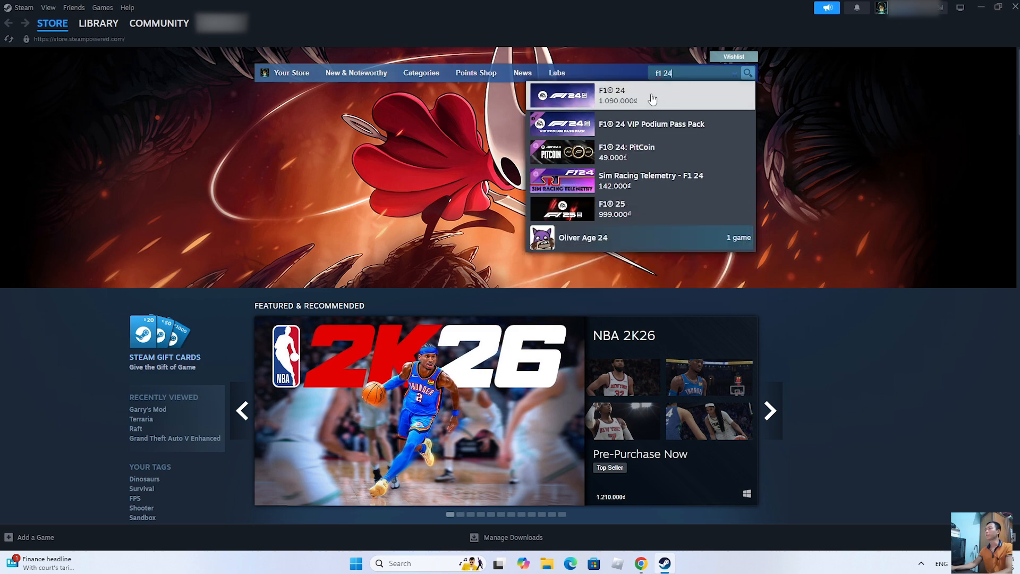
pyautogui.click(632, 96)
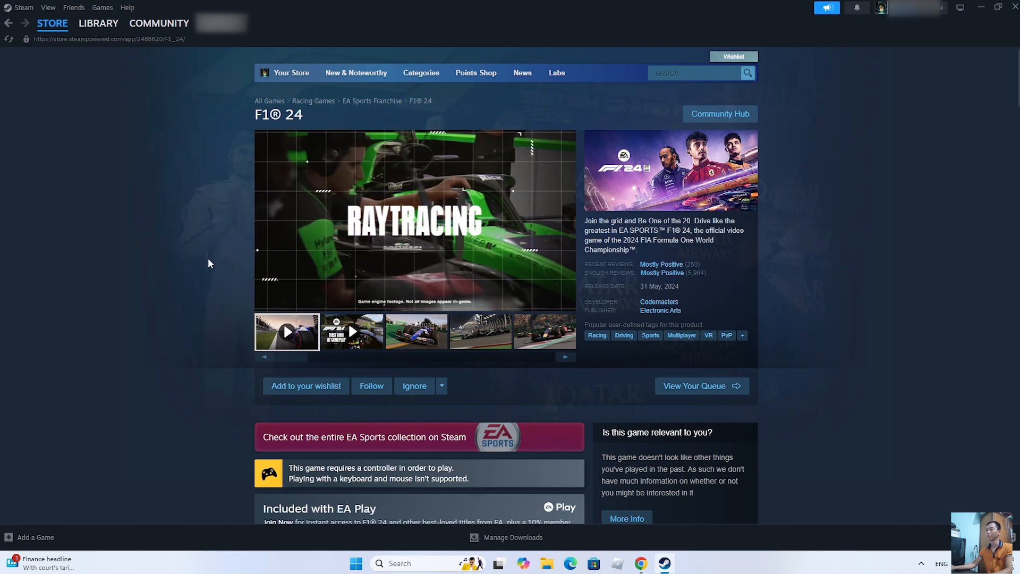
# Add F1® 24 to the cart and view the shopping cart
pyautogui.scroll(-3)
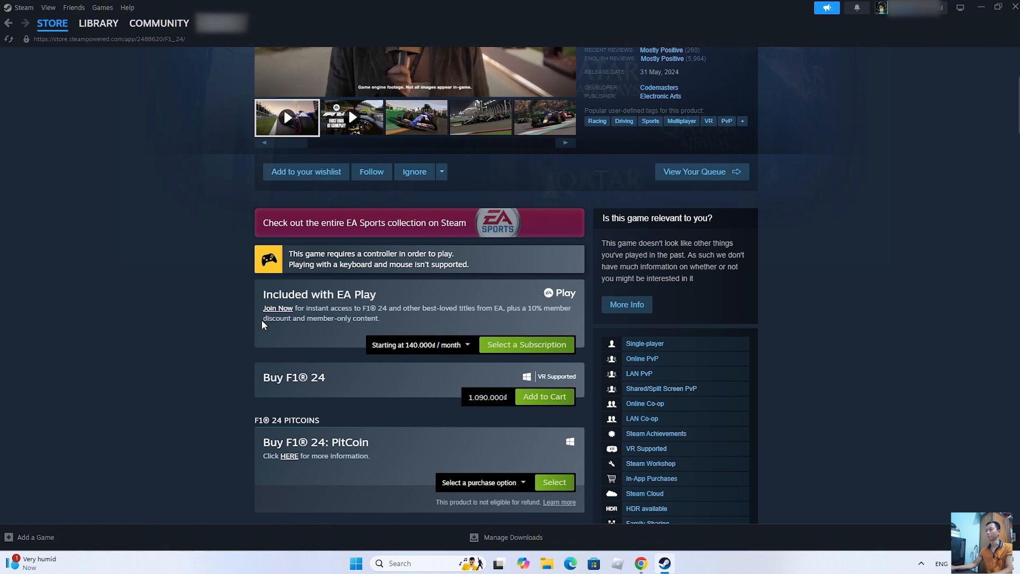
pyautogui.scroll(-3)
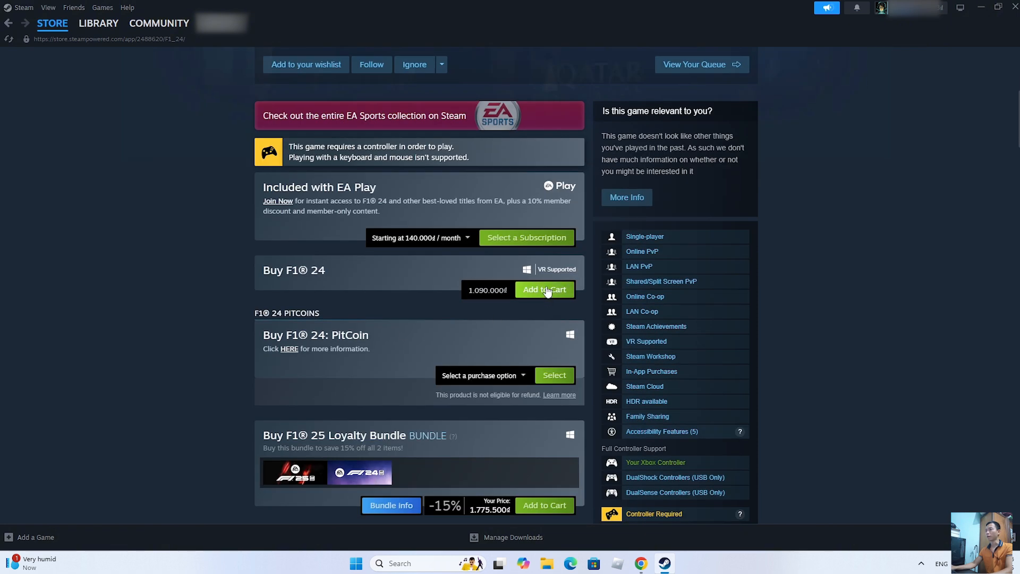
pyautogui.click(545, 289)
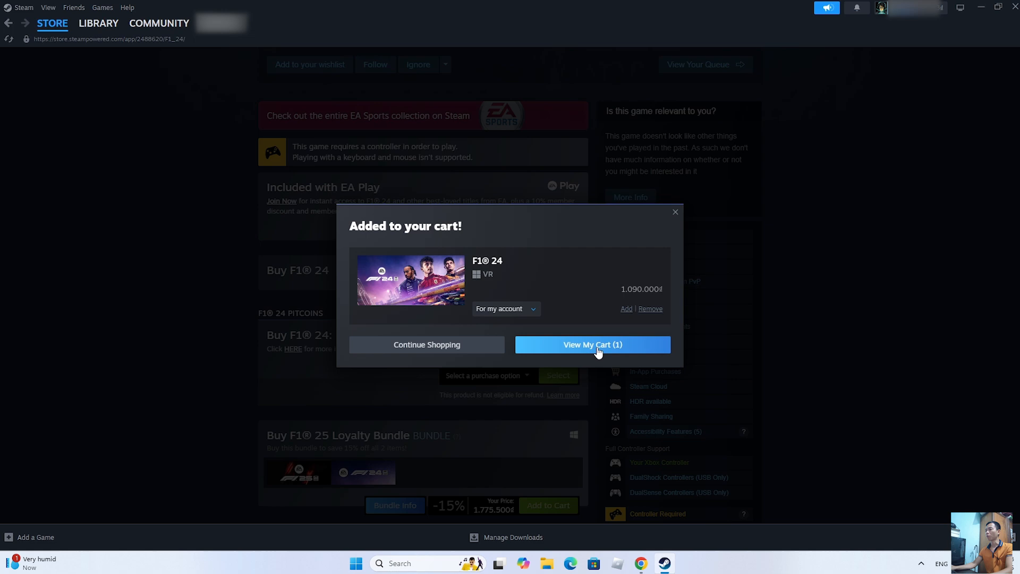
pyautogui.click(593, 344)
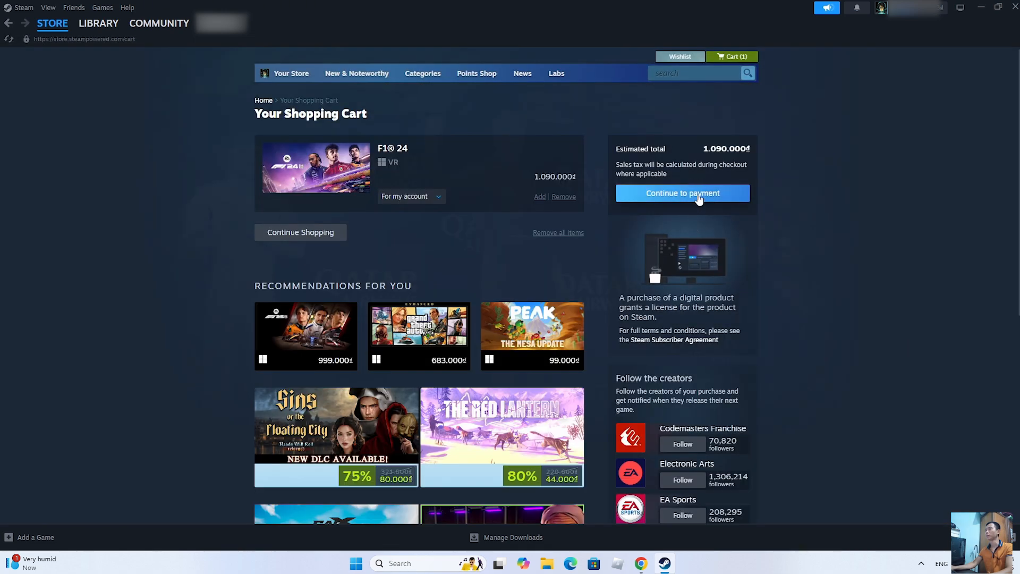
# Continue to the checkout payment details, then go to the game Library
pyautogui.click(682, 193)
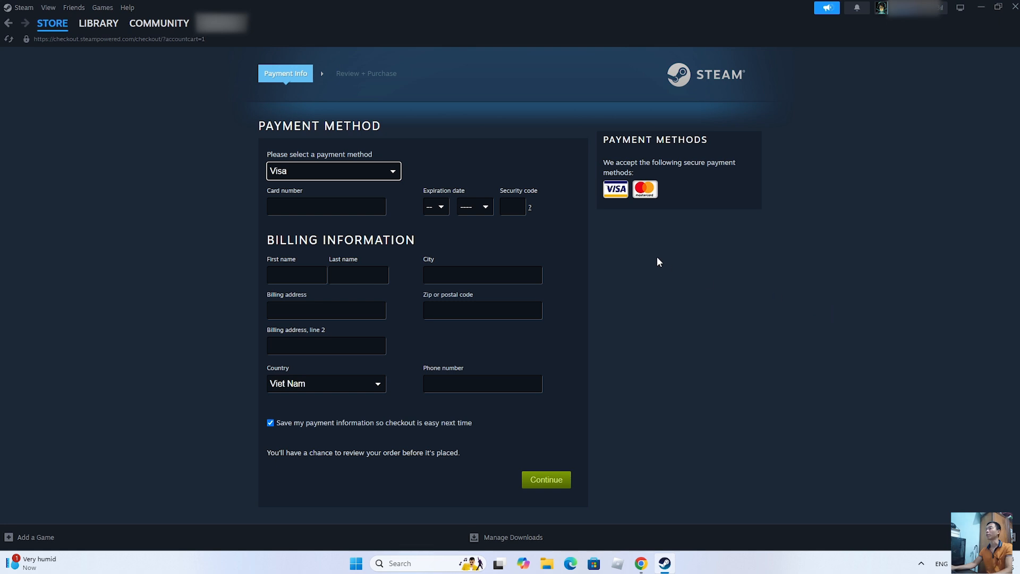
pyautogui.moveTo(694, 306)
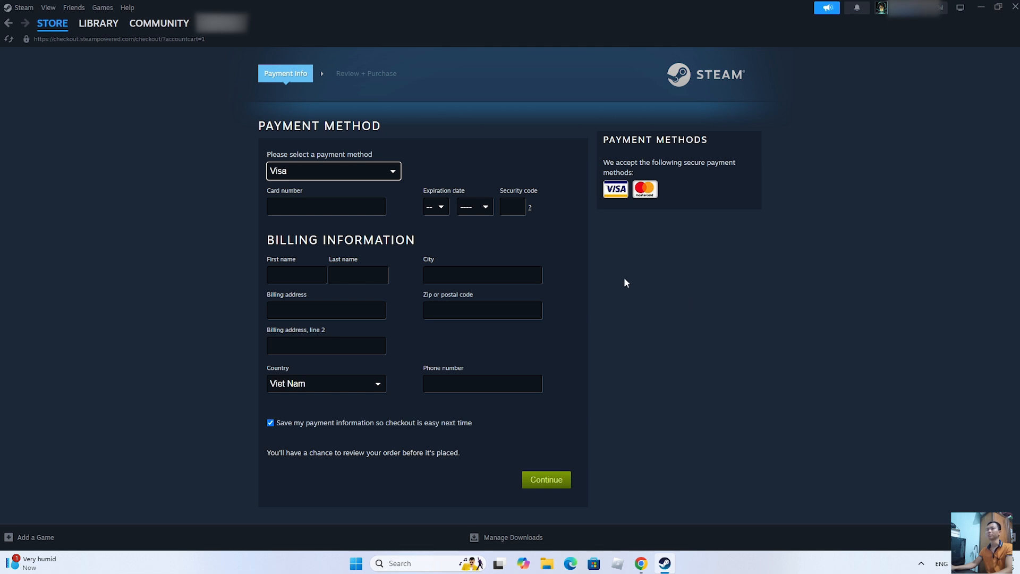
pyautogui.click(100, 23)
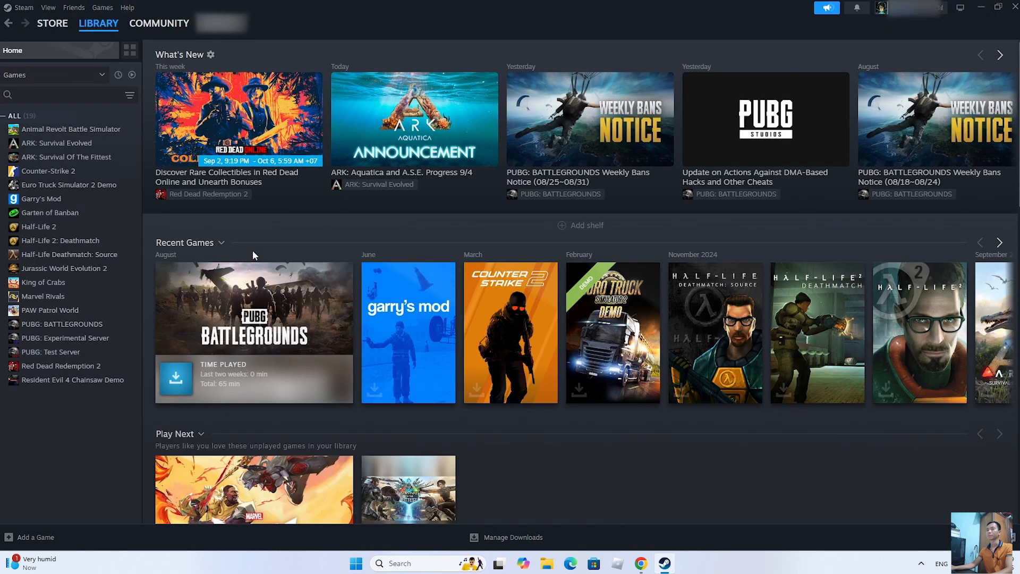
pyautogui.moveTo(68, 219)
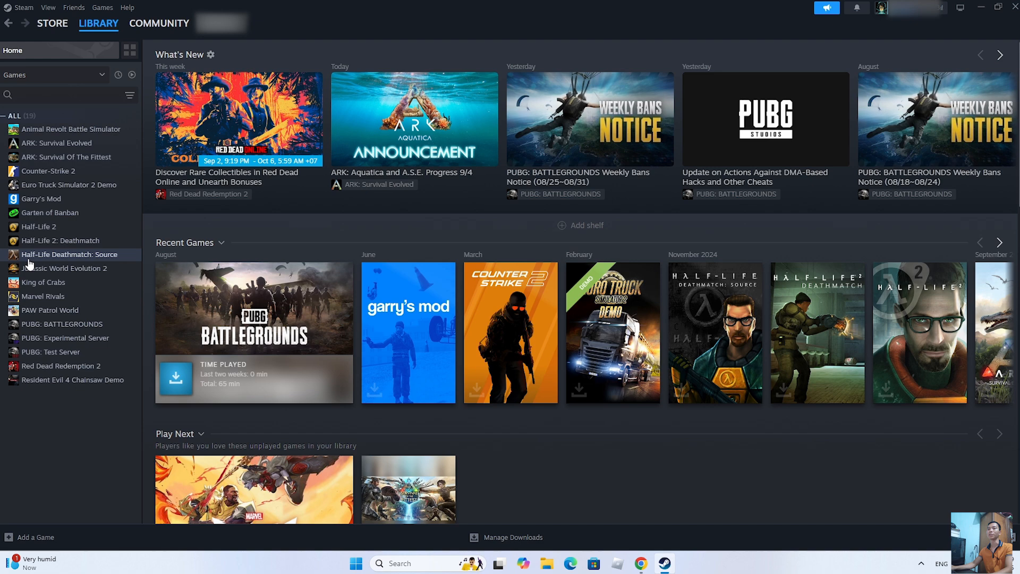
# Open Garry's Mod's library page from the game list
pyautogui.click(41, 199)
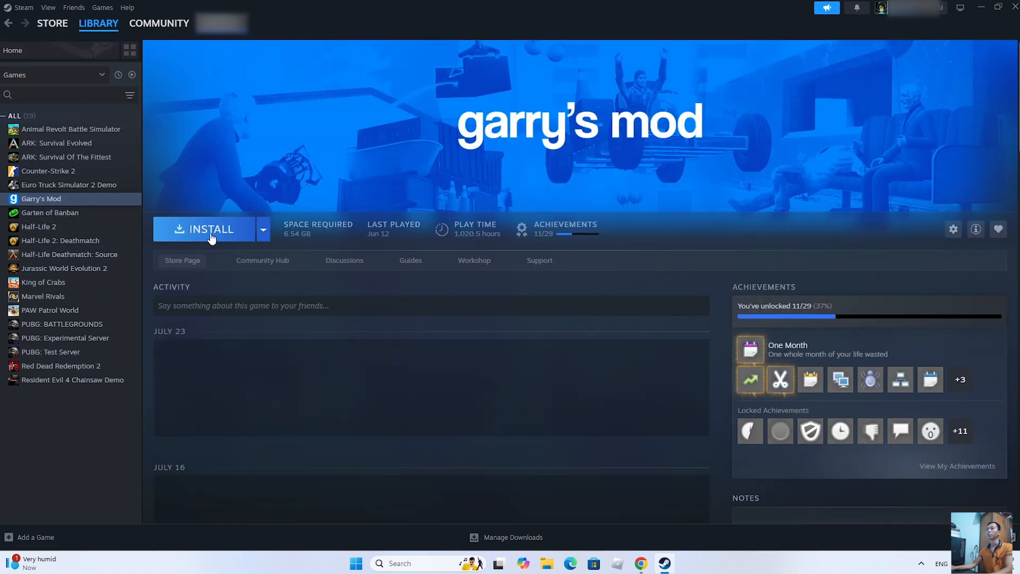